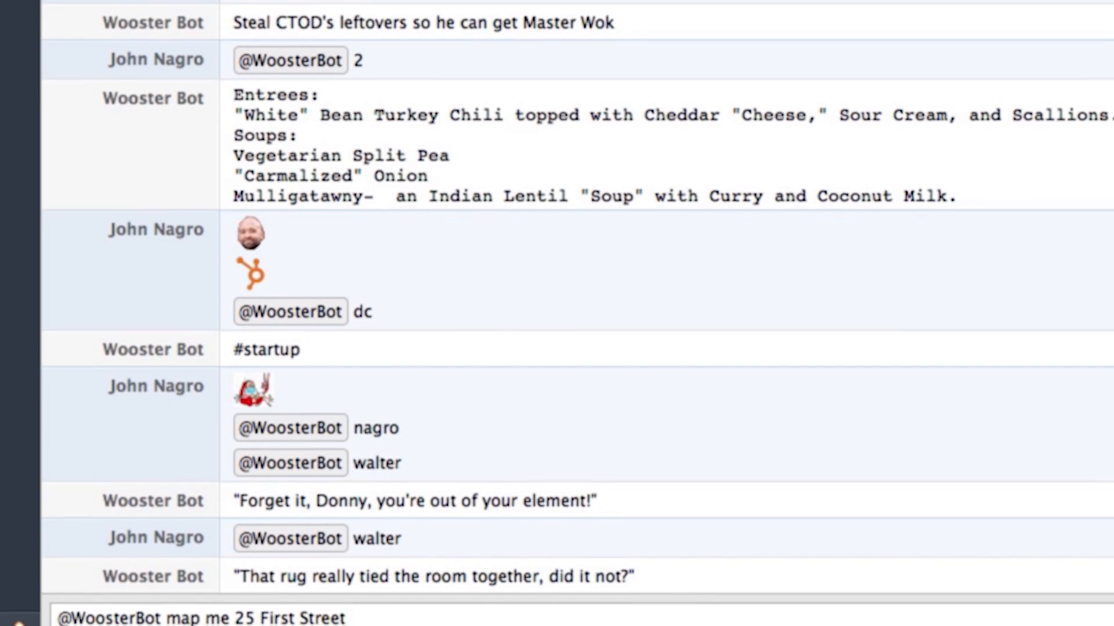
{"action": "type", "text": ", Cambridge, M"}
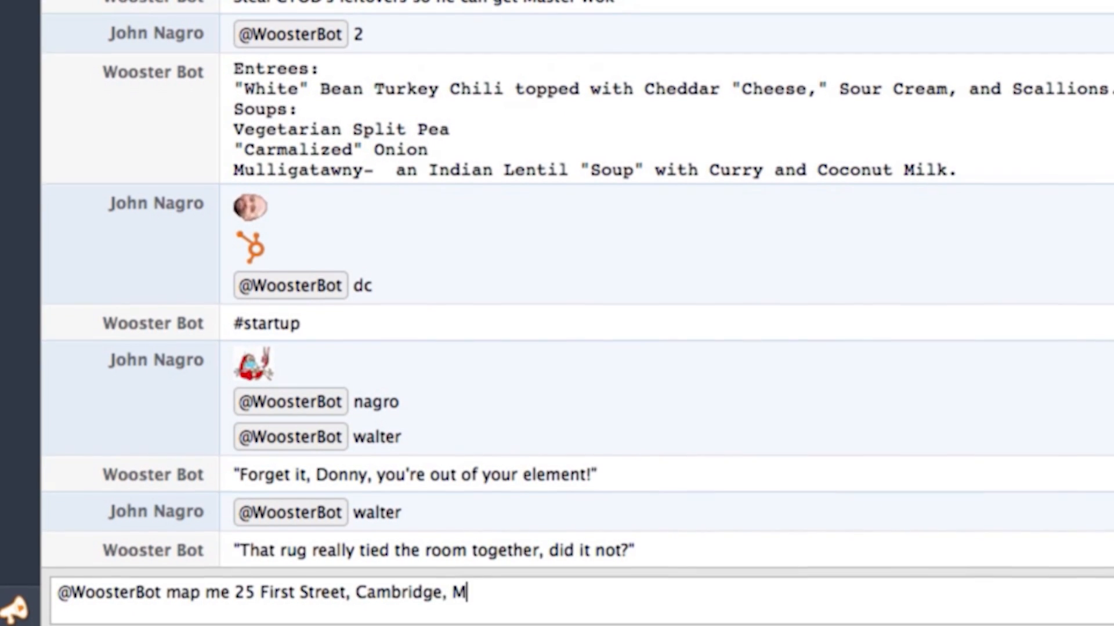